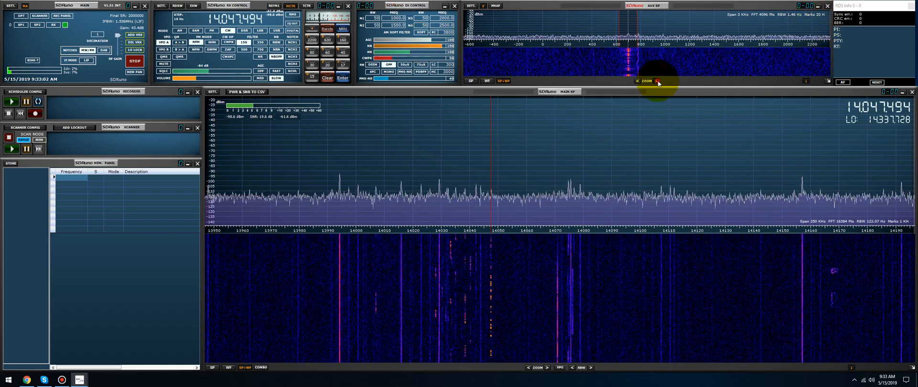
- Zoom the auxiliary spectrum to a 1.5 kHz span around the CW signal at 14.047.496
click(657, 80)
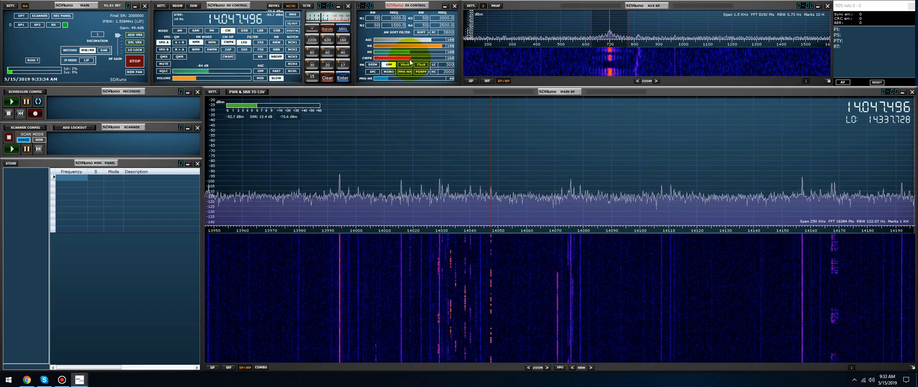
- Toggle the EX Control CW peak filter to compare the 14.047.496 signal's sound
click(228, 30)
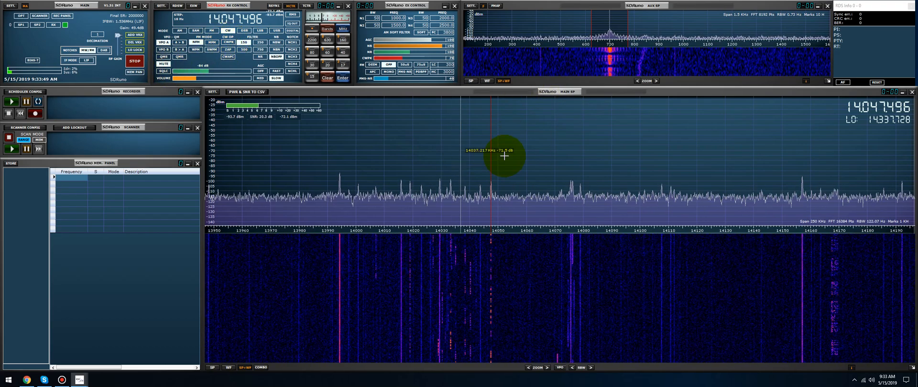
- Retune to another CW signal near 14033 kHz (14.033.315) from the main spectrum
click(450, 163)
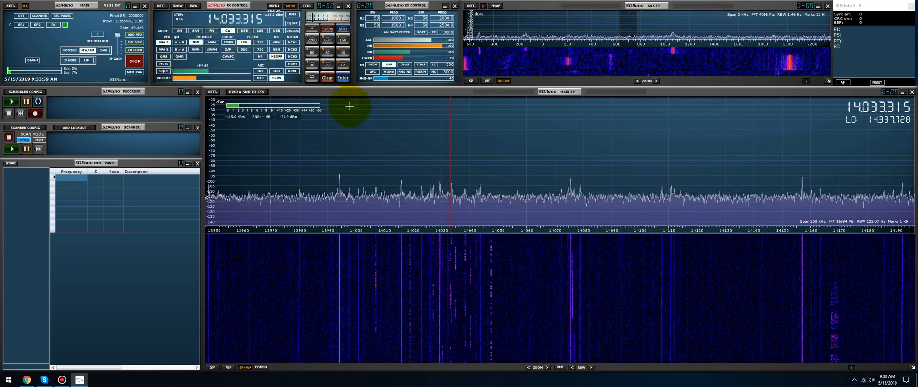
mouse_move(577, 208)
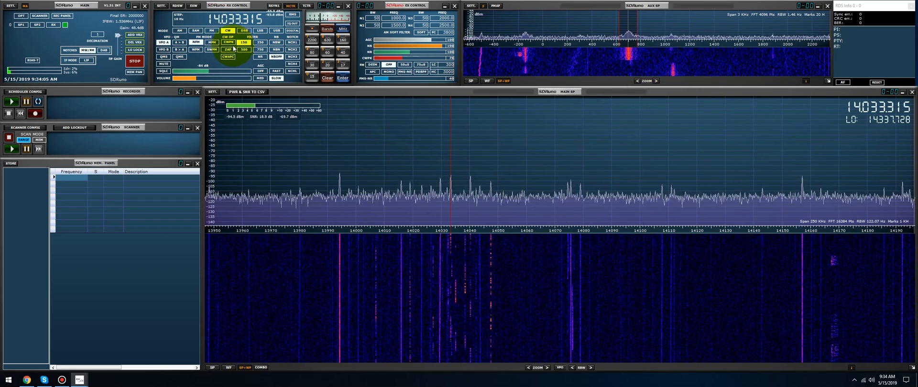
mouse_move(230, 57)
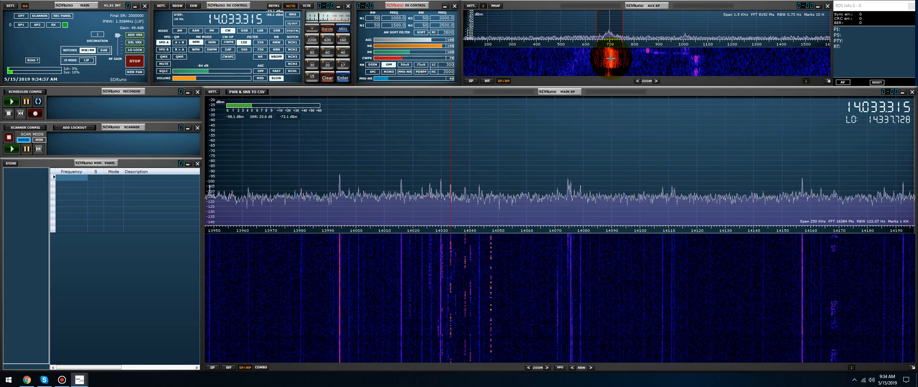
- Toggle the CW peak filter on the 14.033.315 signal, then stop the receiver
click(228, 42)
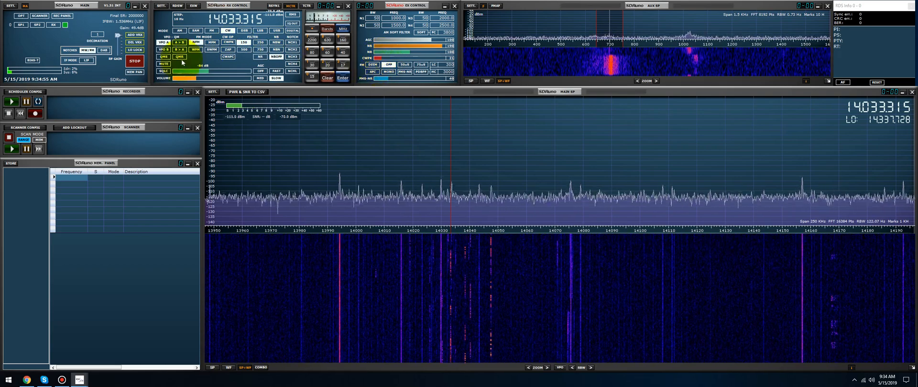
click(134, 62)
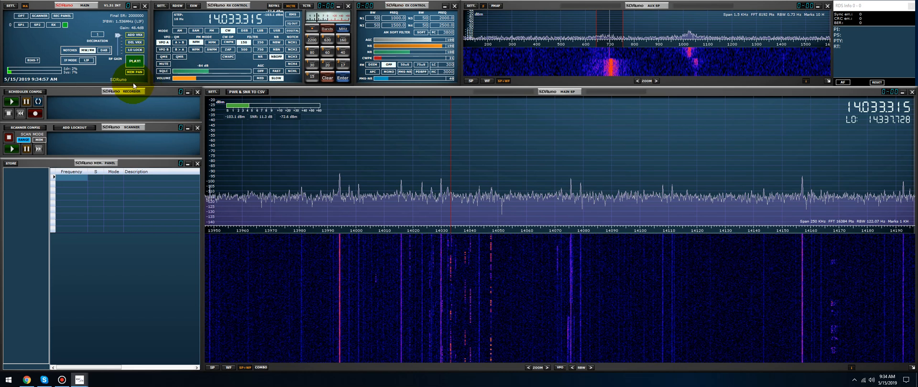